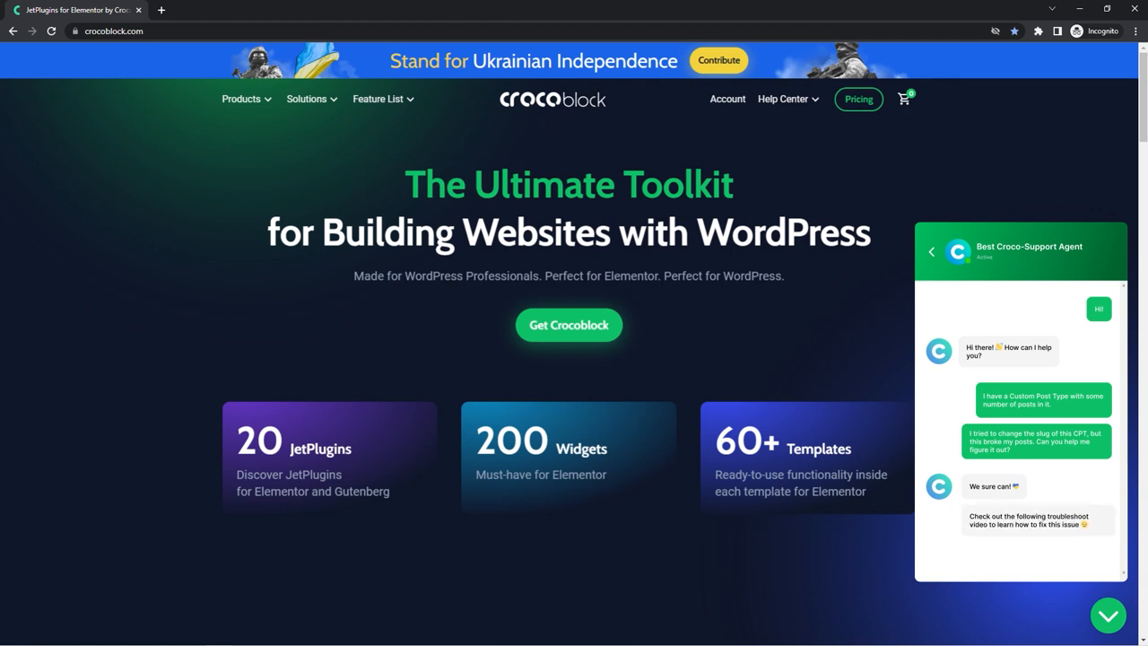
Open the 'Cars for volunteers and army' and 'Financial help for Mykolaiv city' project links, which show not-found errors
scroll(down, 3)
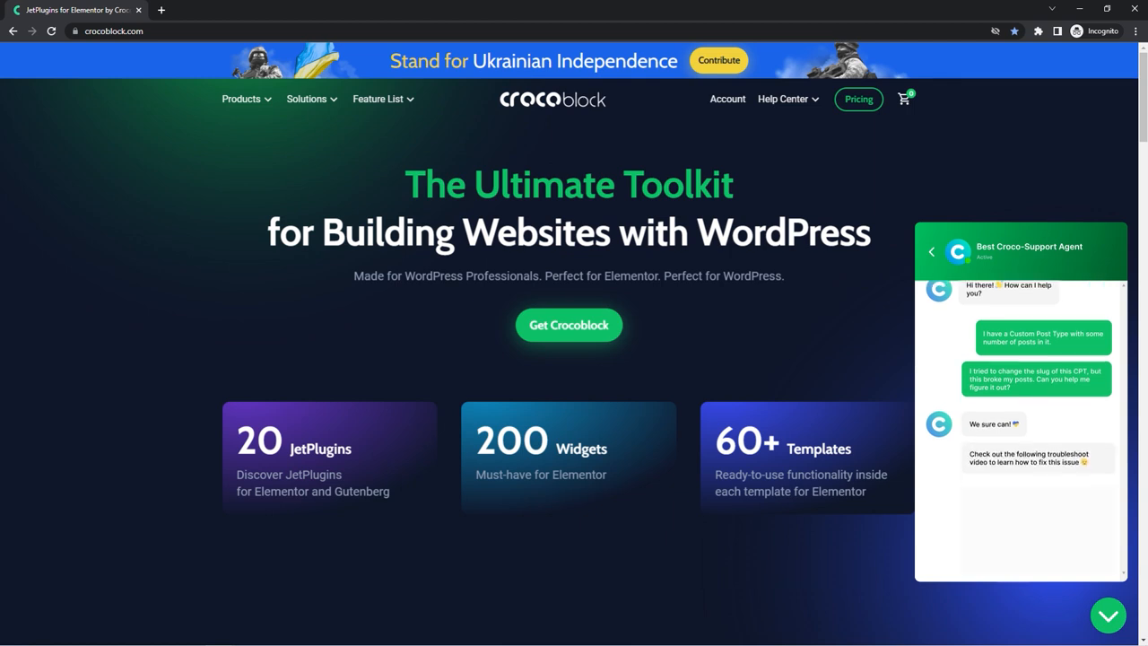
scroll(down, 3)
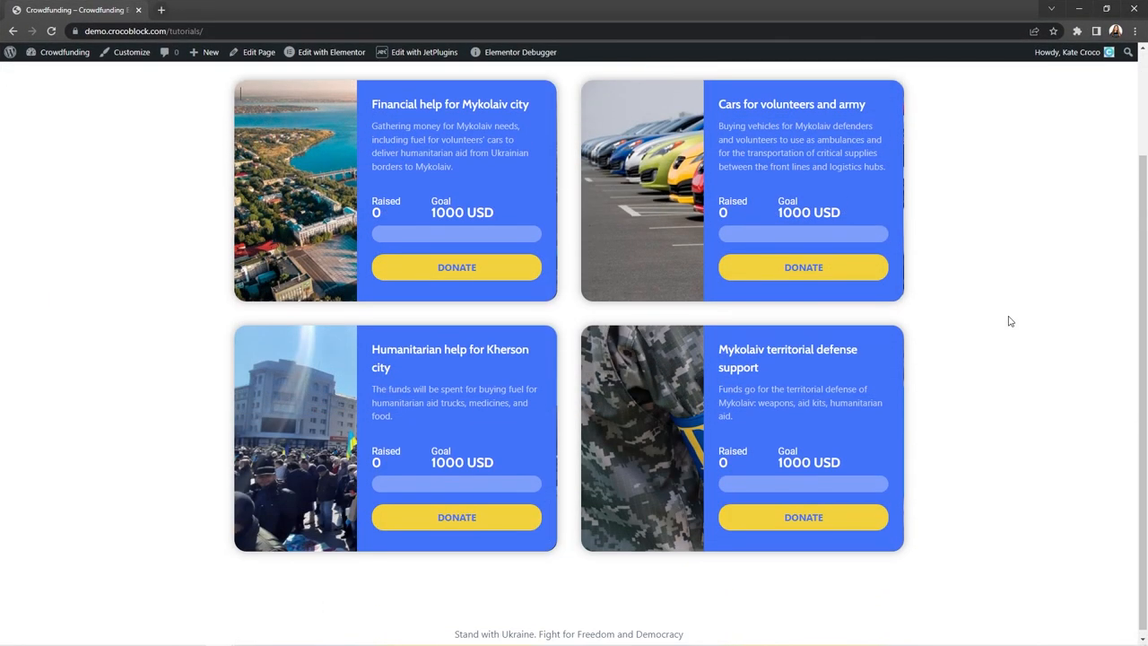
scroll(up, 3)
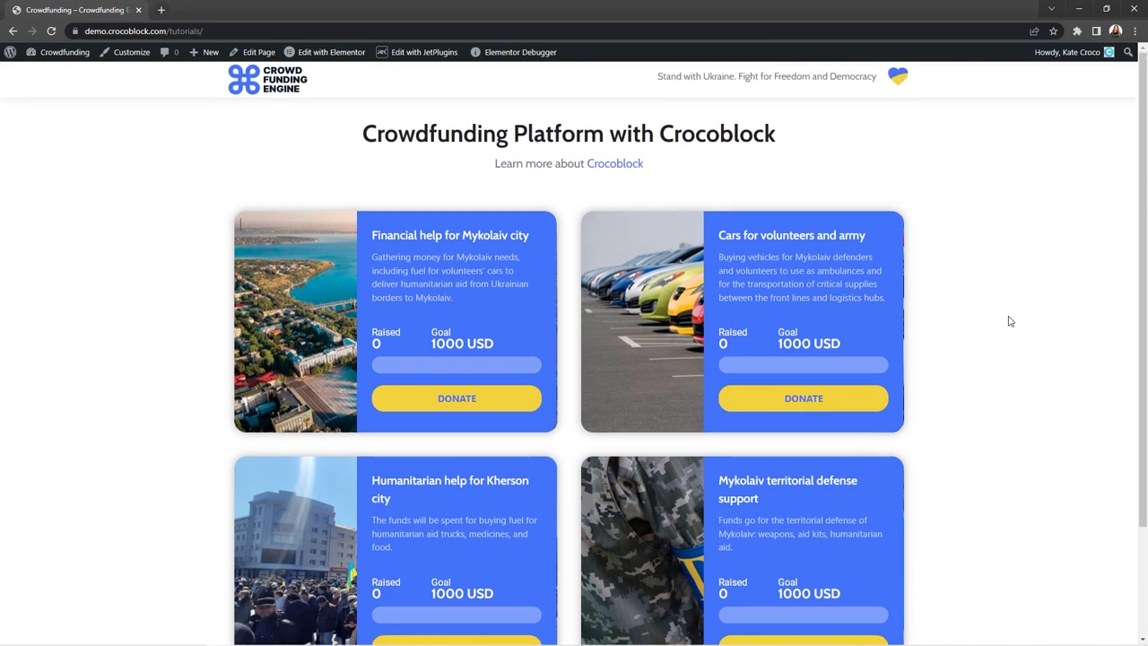
mouse_move(1000, 403)
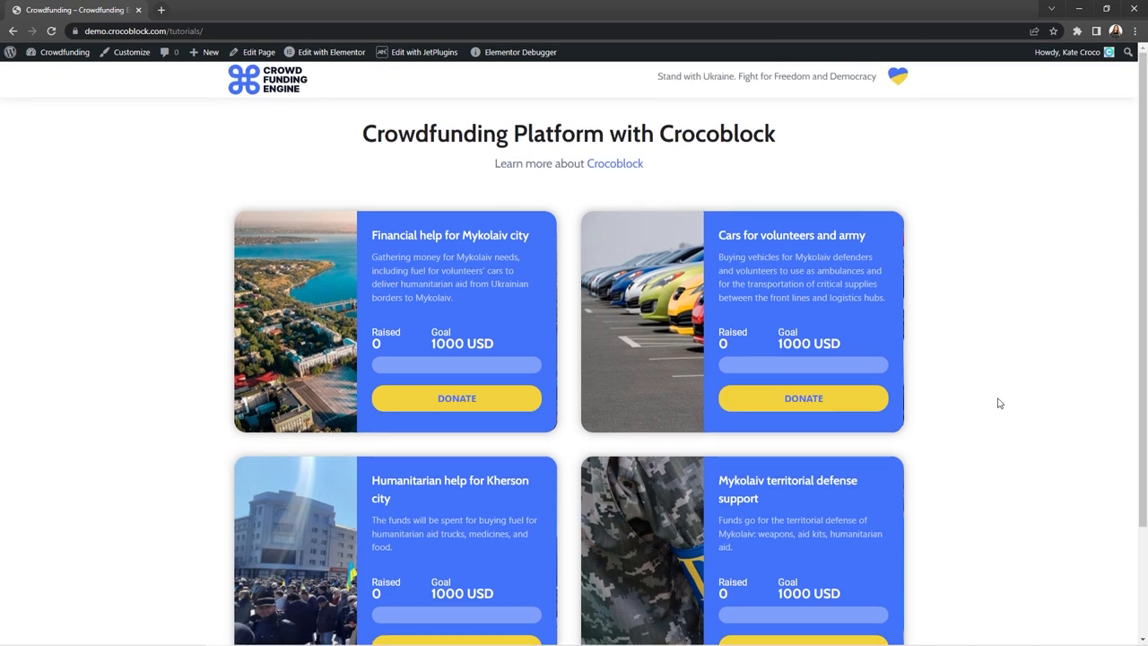
mouse_move(791, 246)
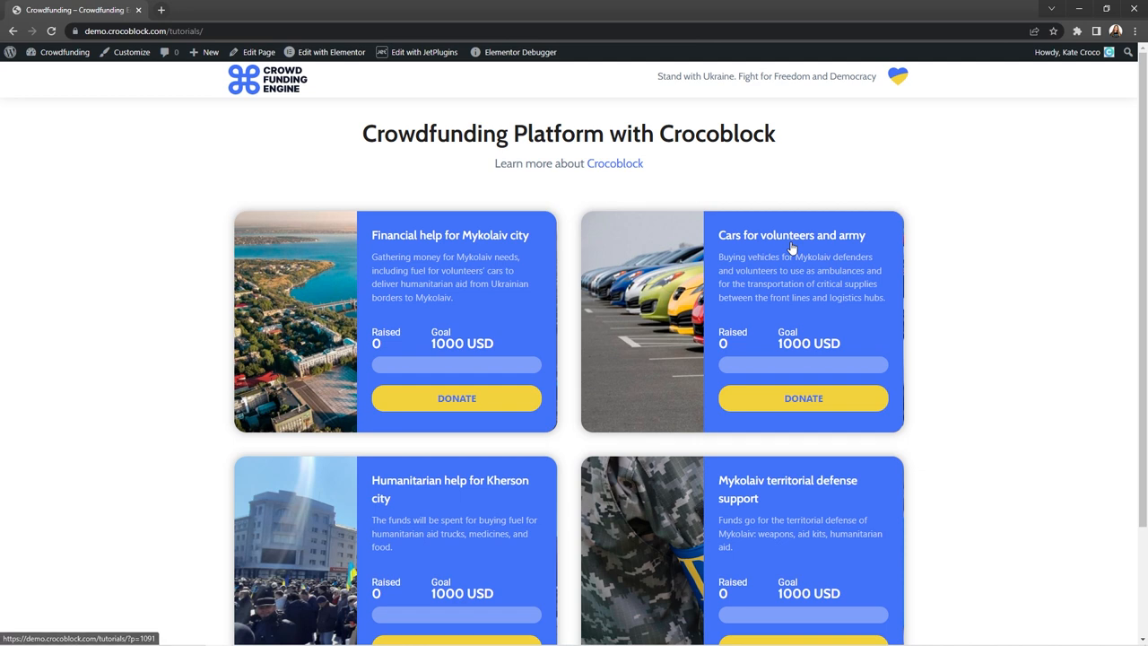
click(791, 235)
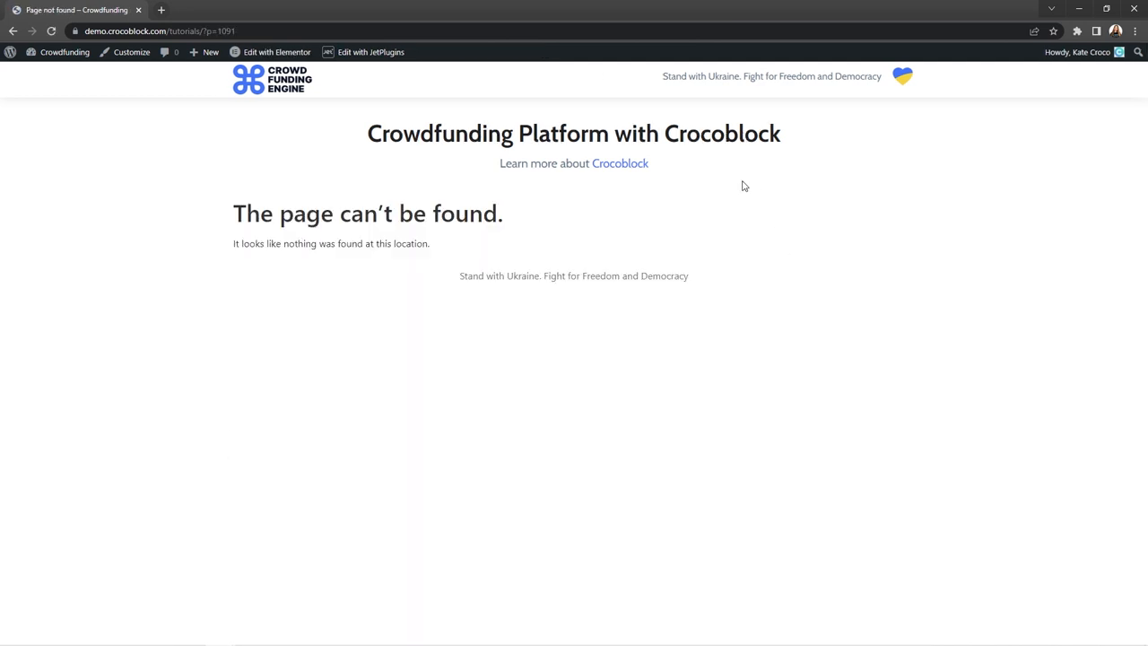
mouse_move(286, 88)
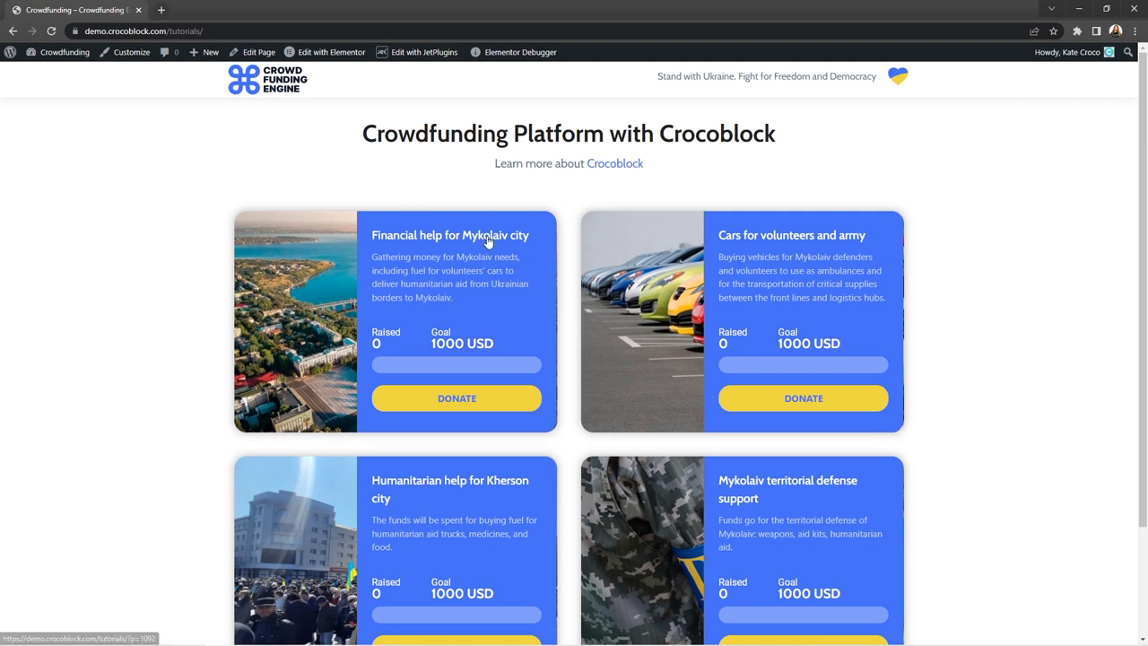
click(449, 234)
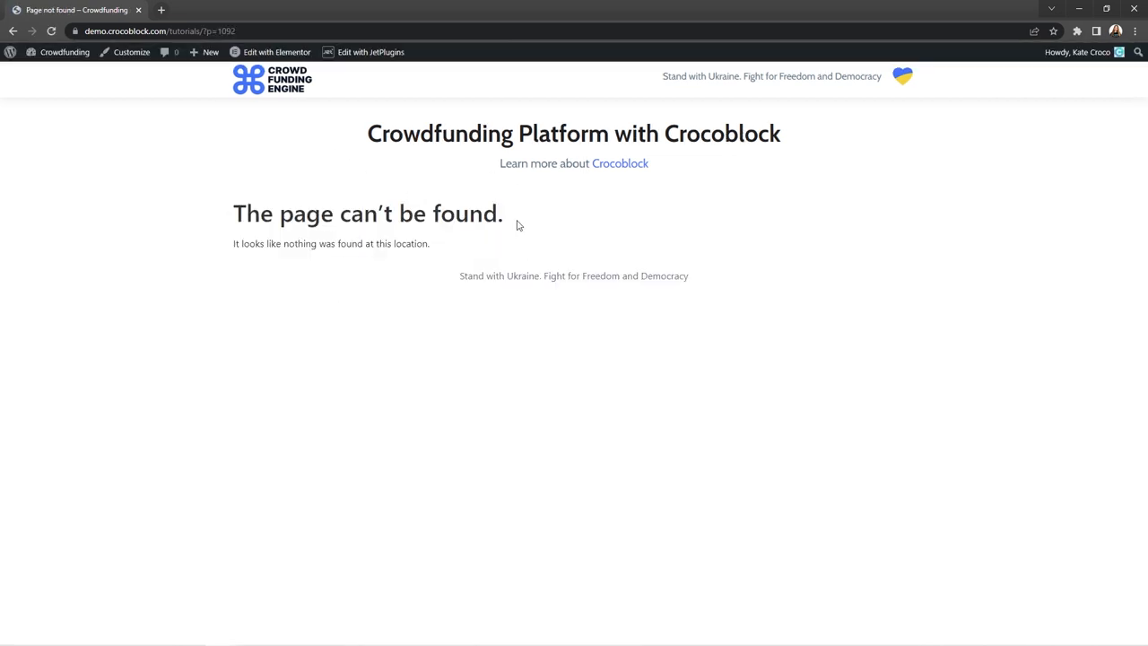
mouse_move(443, 192)
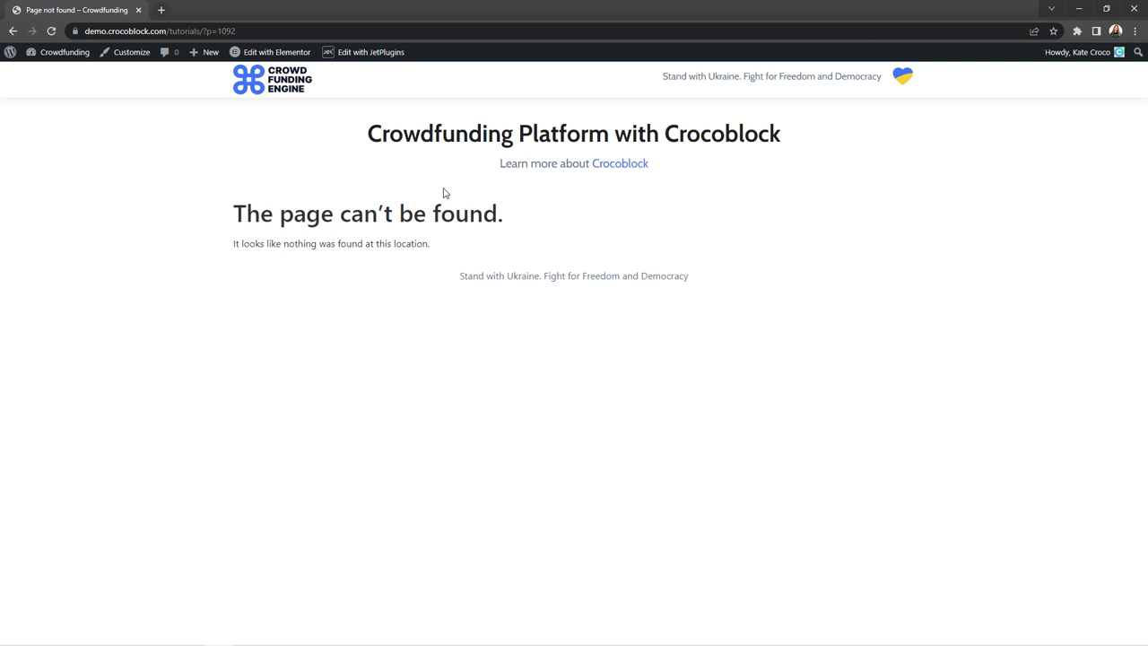
mouse_move(105, 112)
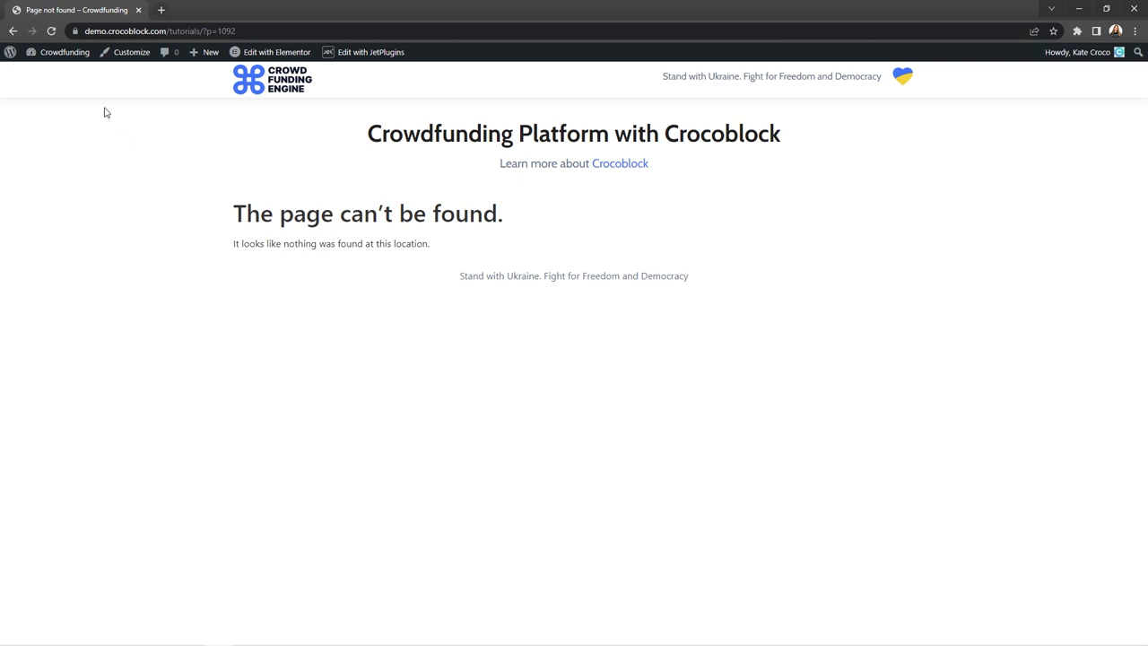
Go to the admin dashboard and show JetEngine's custom post types list
click(64, 51)
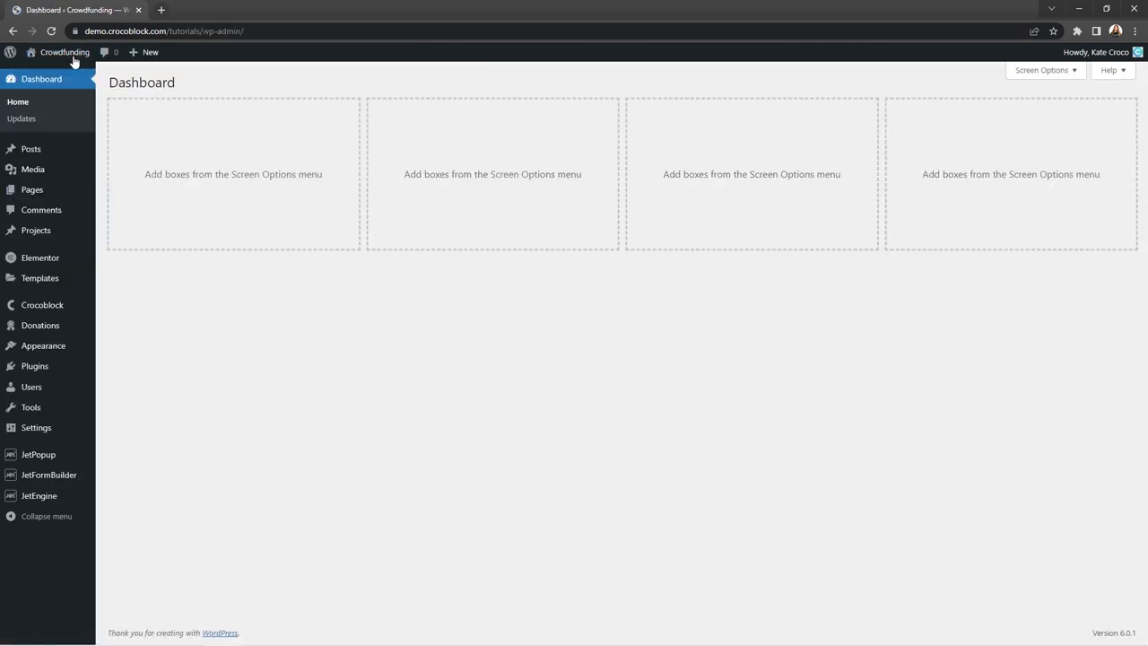
click(39, 495)
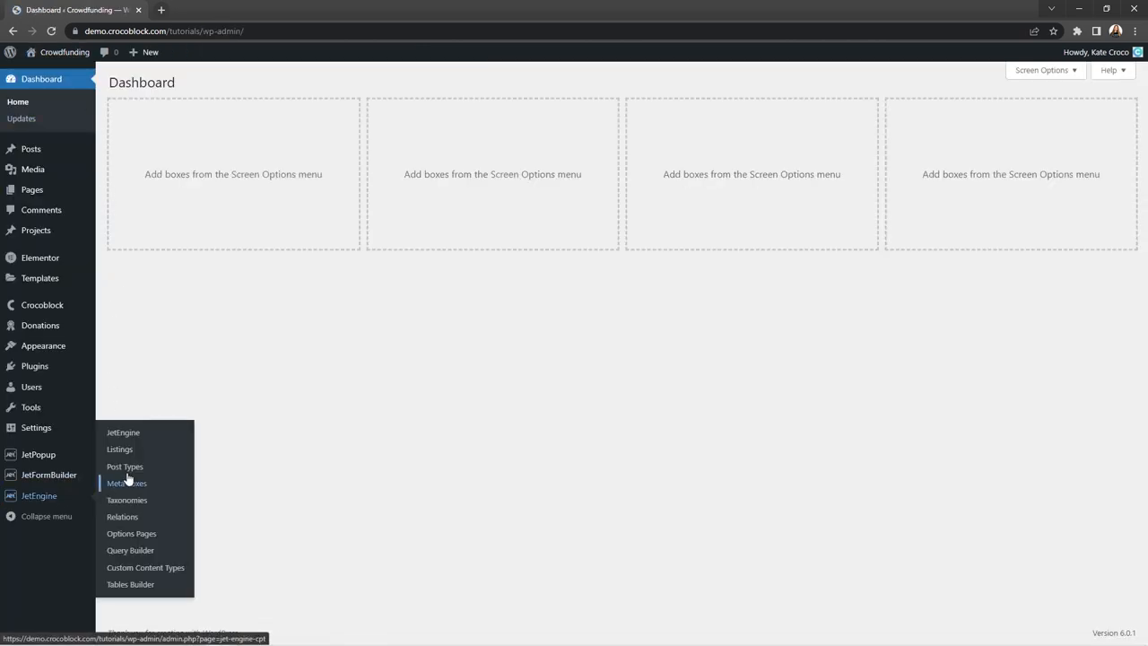
click(125, 466)
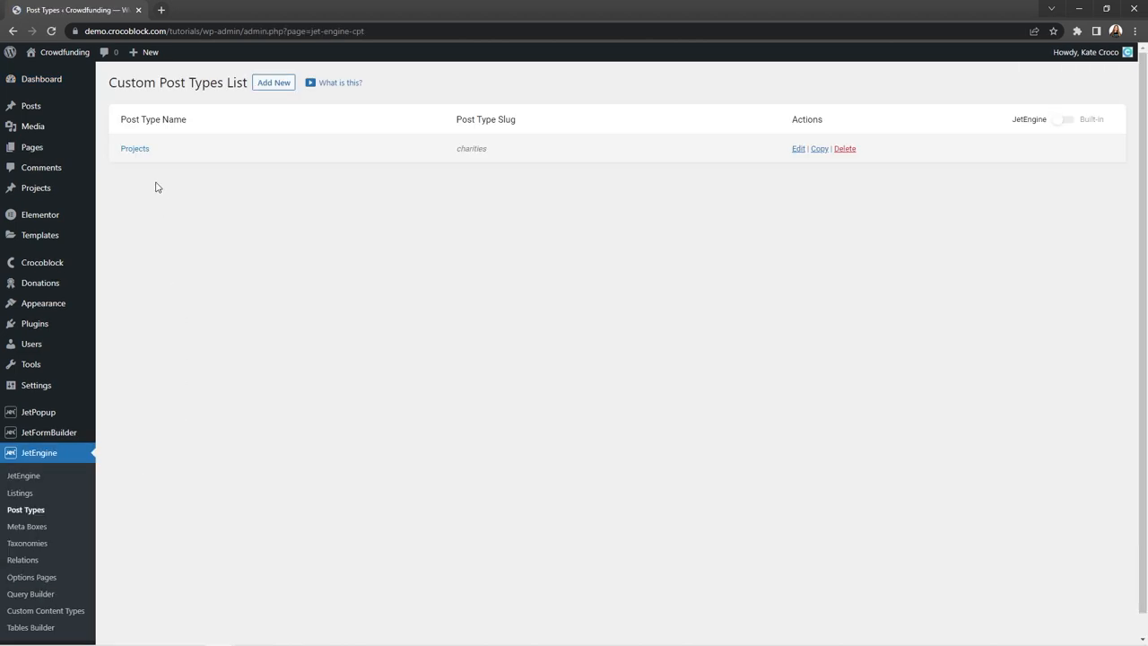
Edit the Projects post type, setting slug 'projects' and name 'Projects and Charities'
click(797, 147)
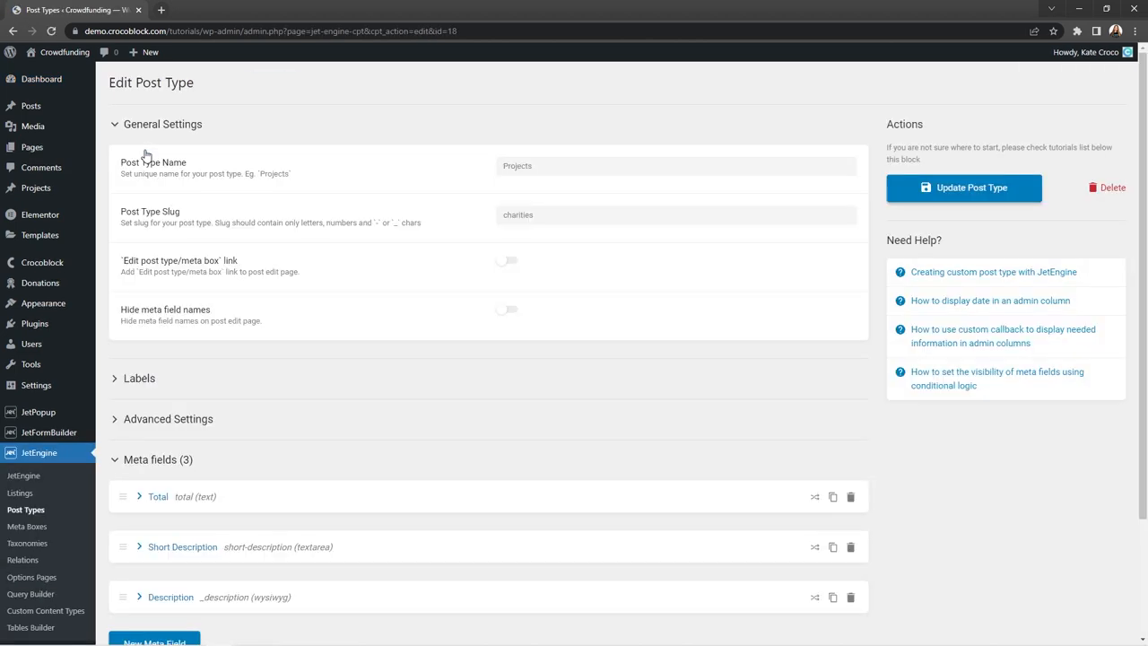
mouse_move(284, 128)
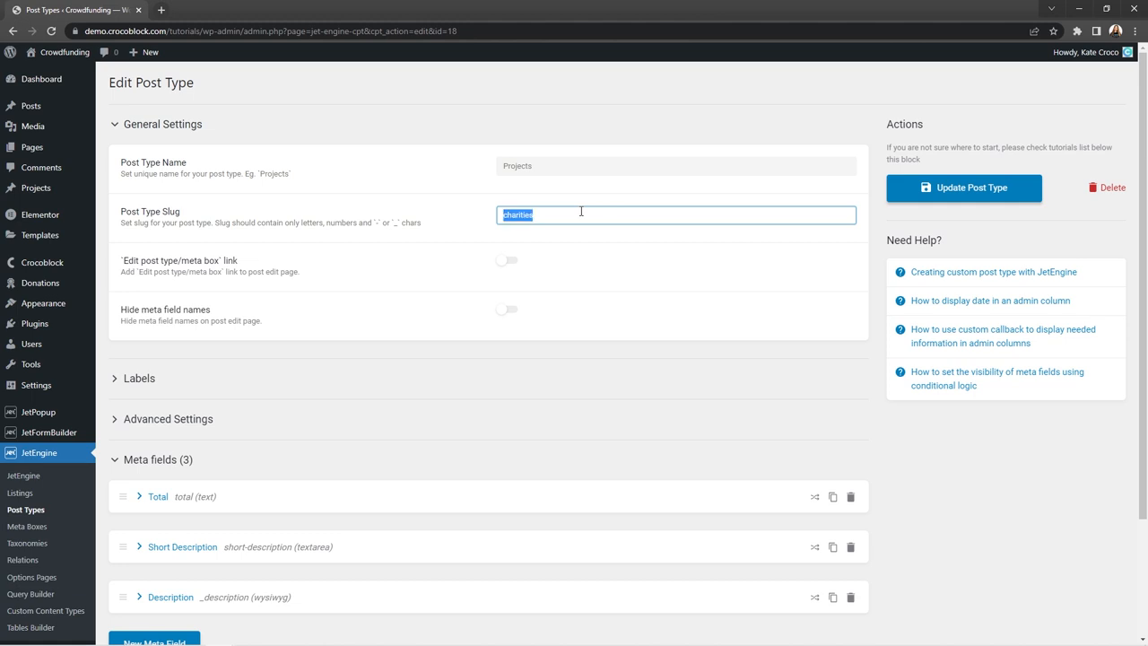
text(projects)
click(676, 166)
text( and)
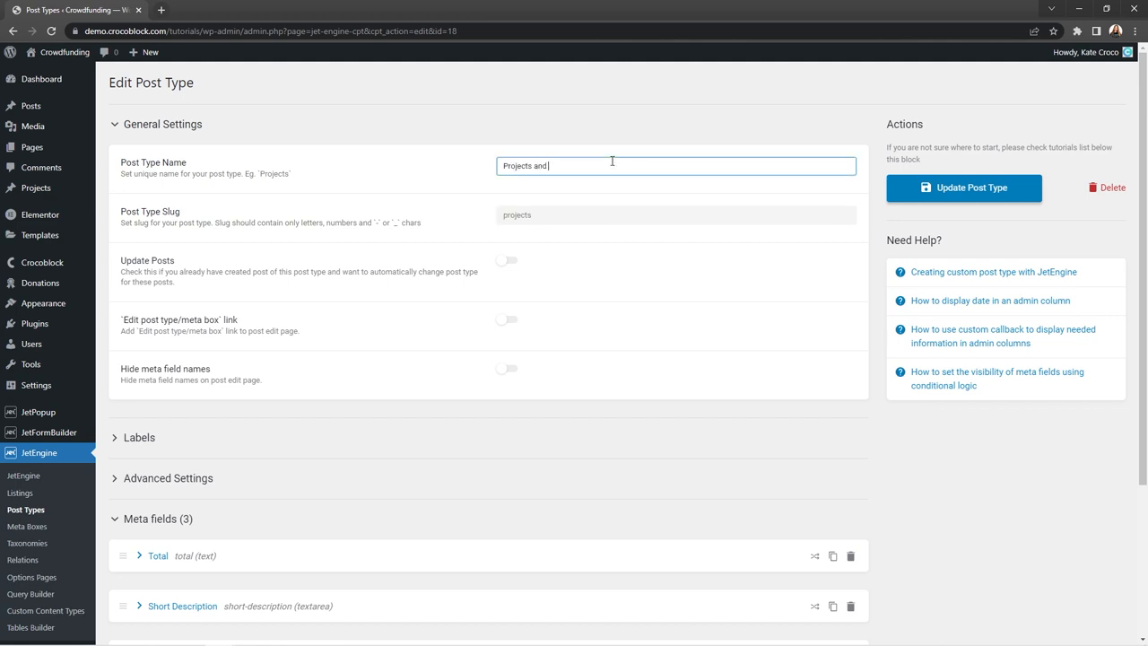
text(Charities)
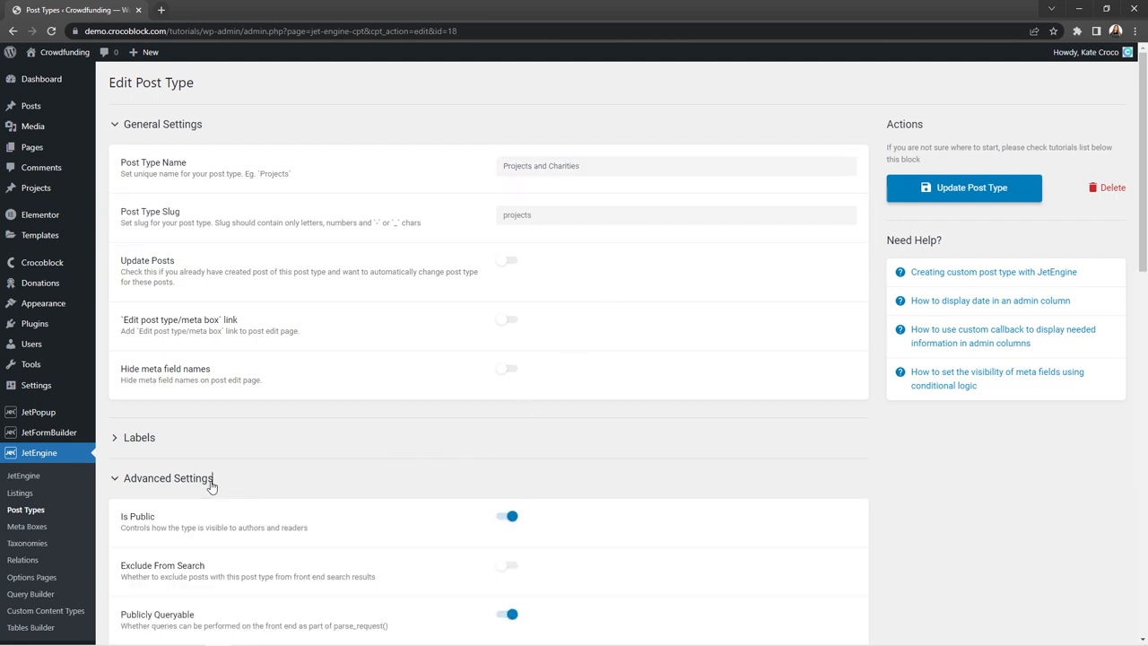
Turn on Rewrite and change the rewrite slug to 'projects_and_charities'
scroll(down, 3)
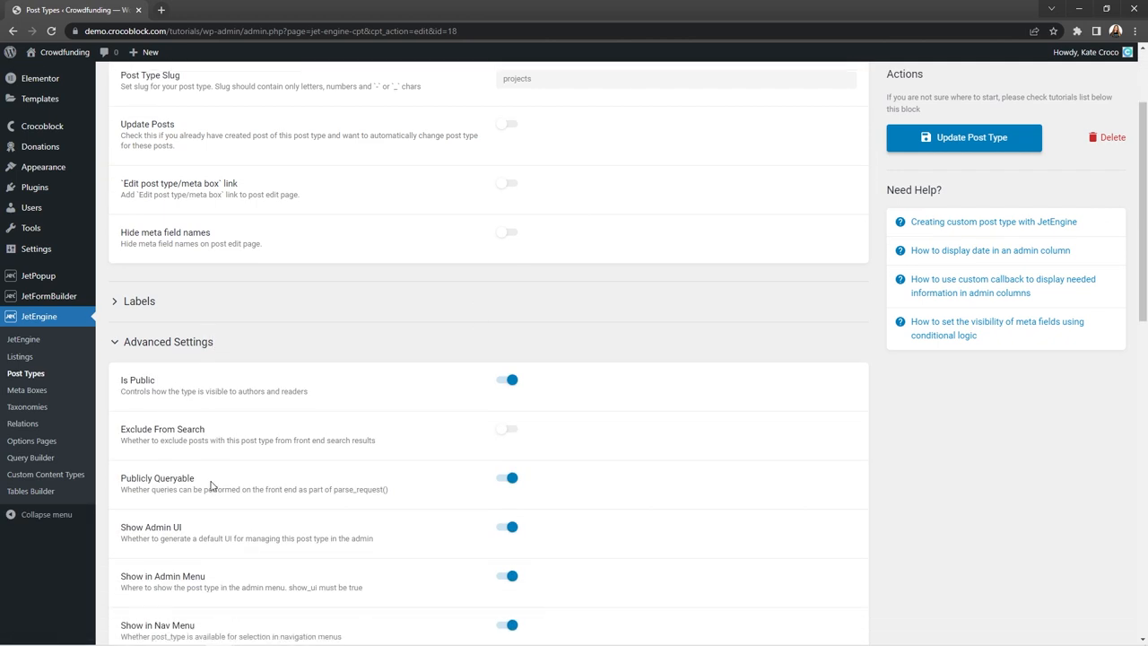
scroll(down, 3)
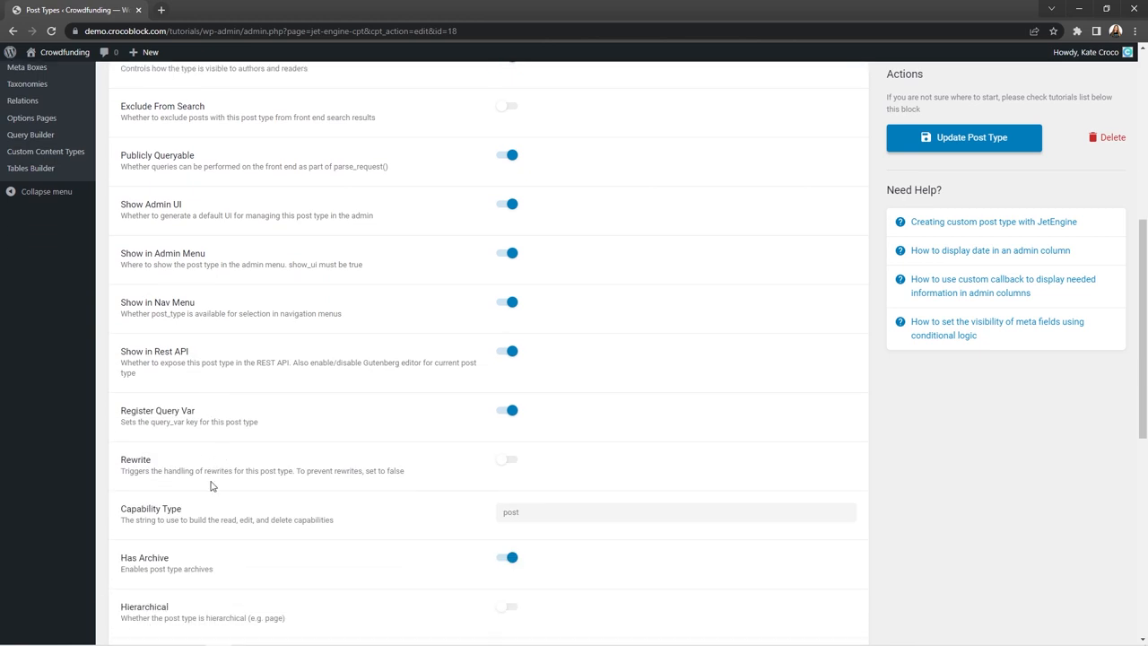
scroll(down, 3)
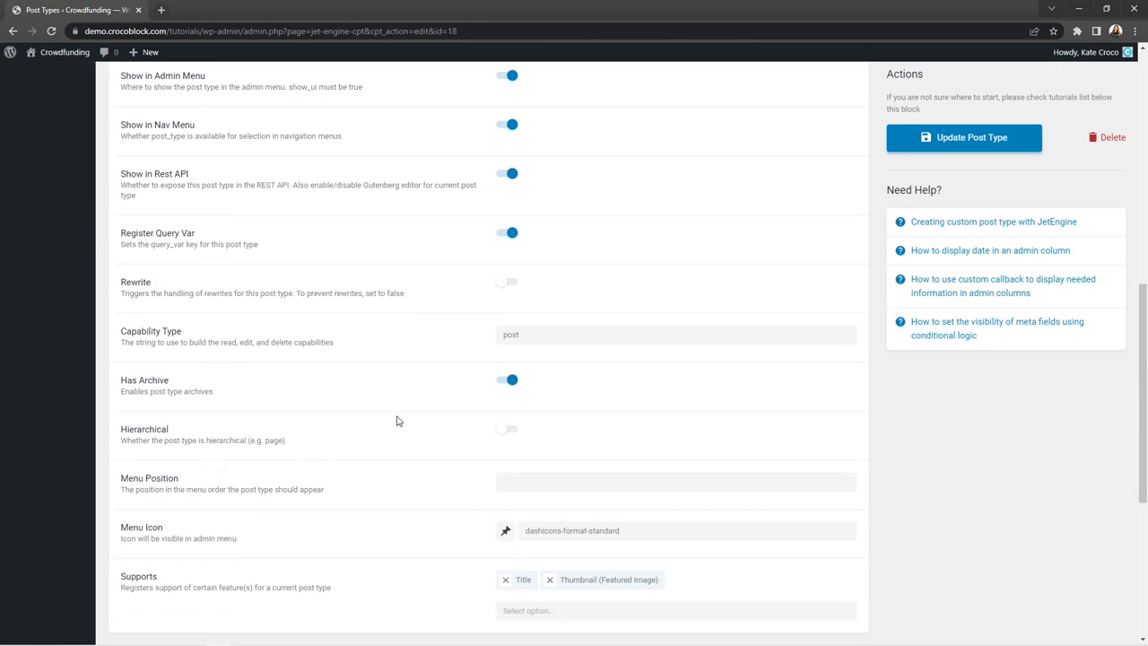
click(507, 282)
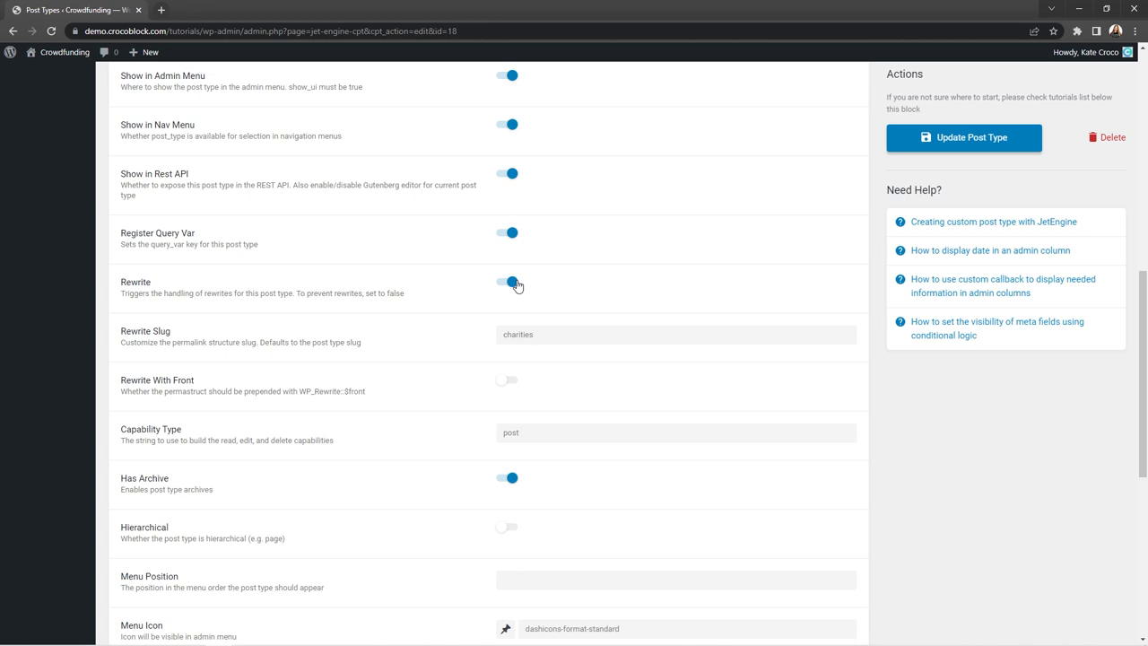
click(675, 334)
text(projects)
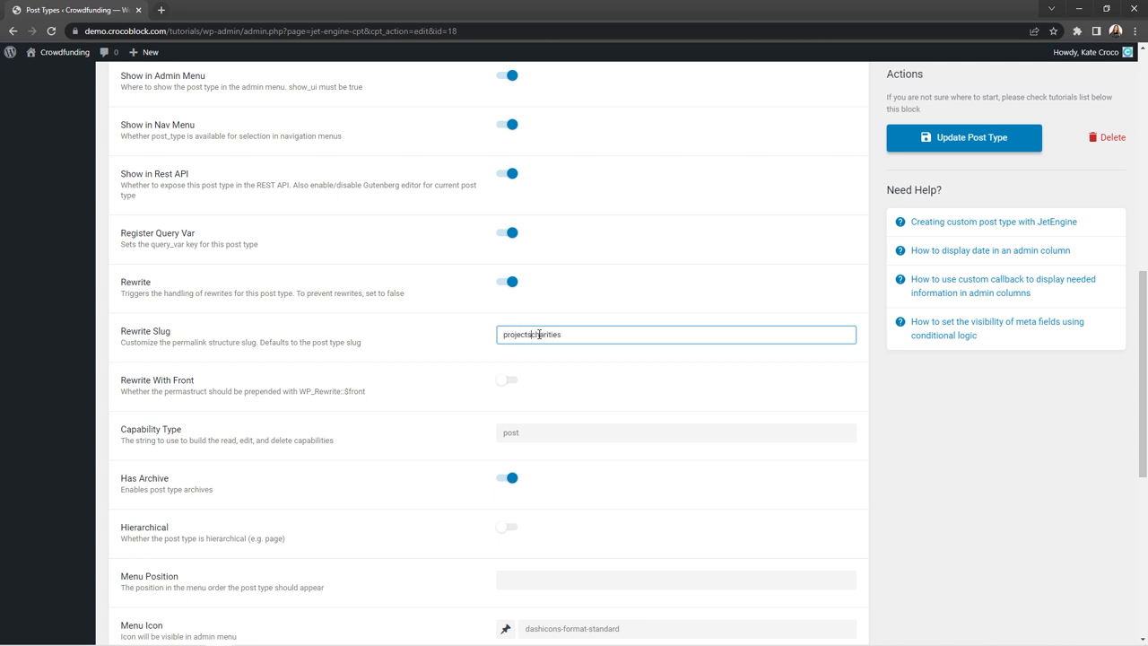
text(_and_)
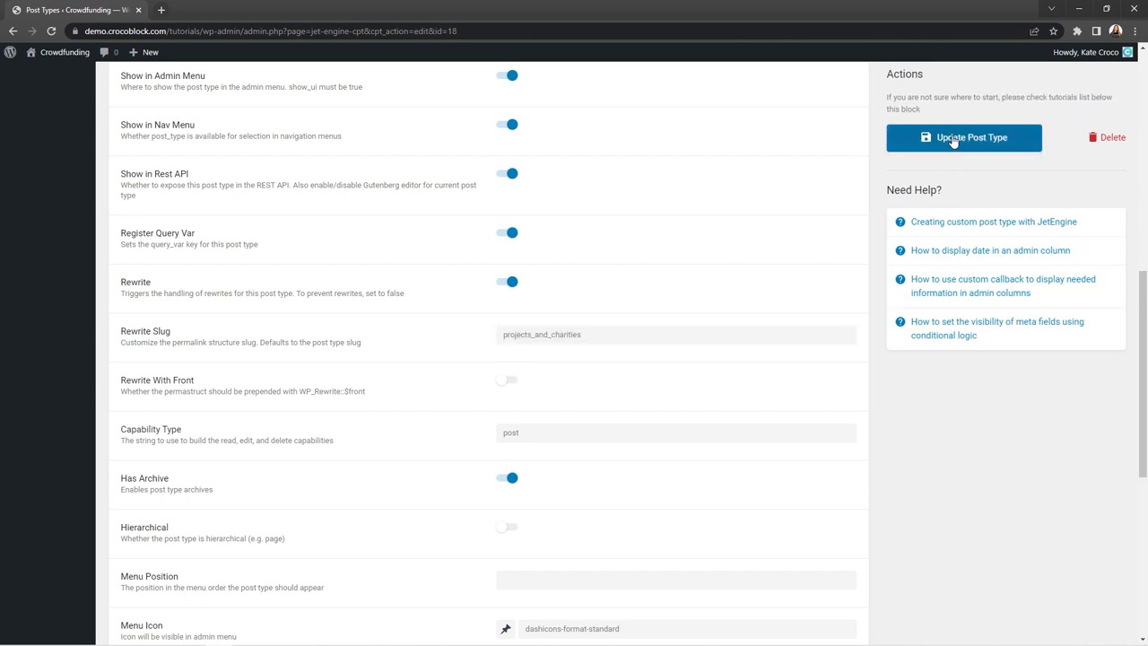
scroll(up, 3)
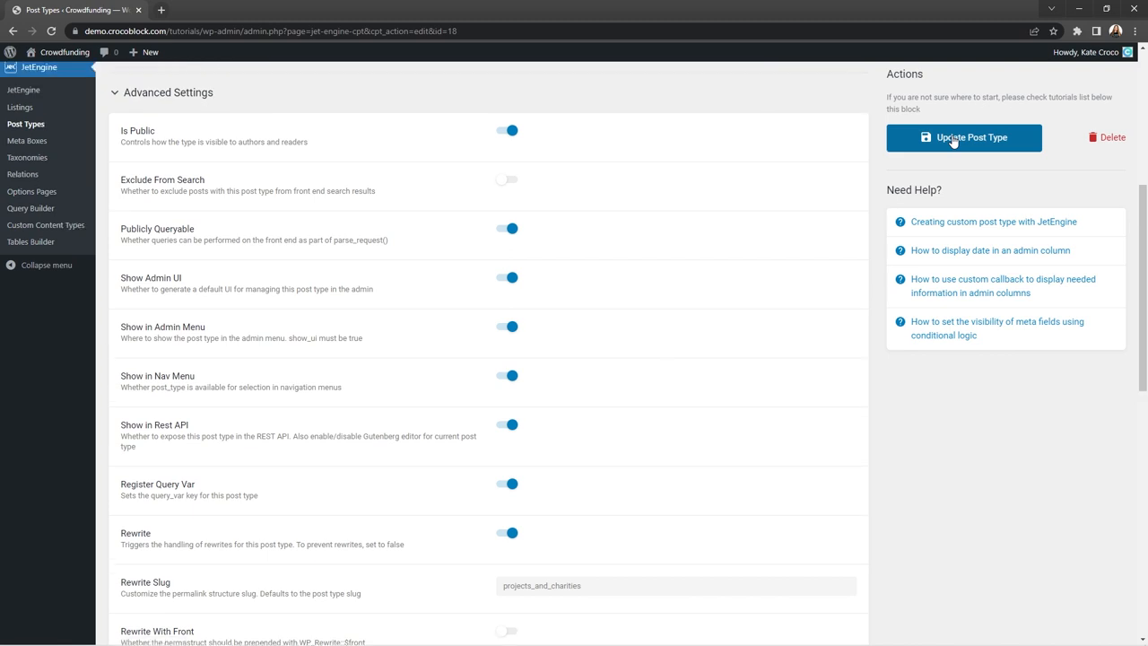
scroll(up, 3)
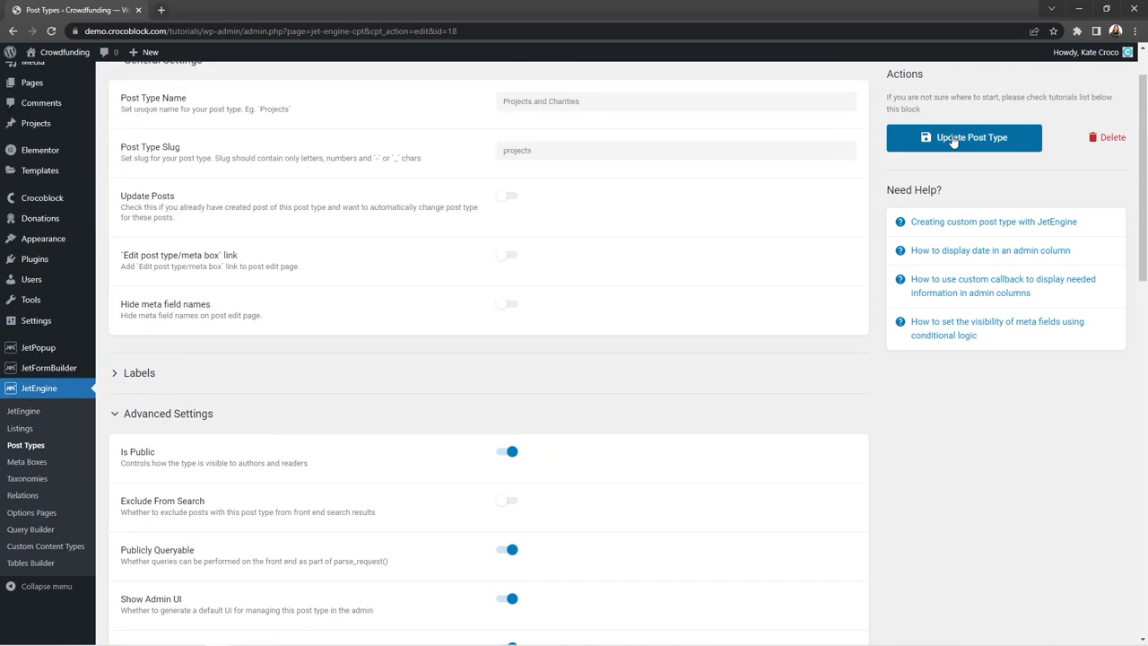
scroll(up, 3)
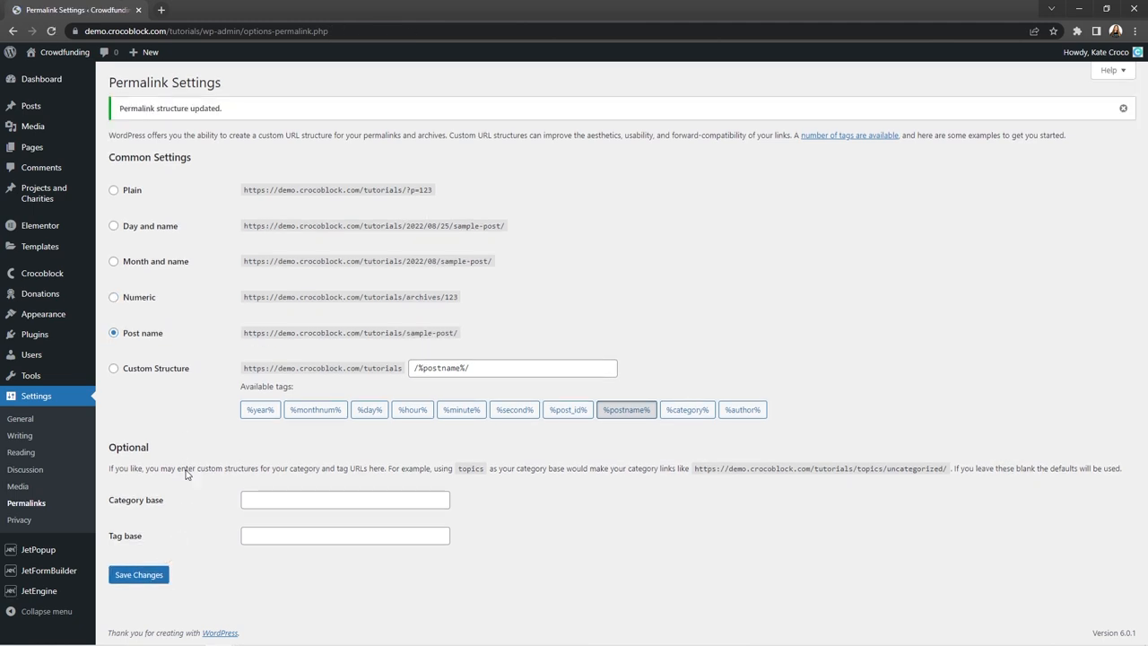
Visit the site and open 'Financial help for Mykolaiv city', which now loads correctly
click(64, 51)
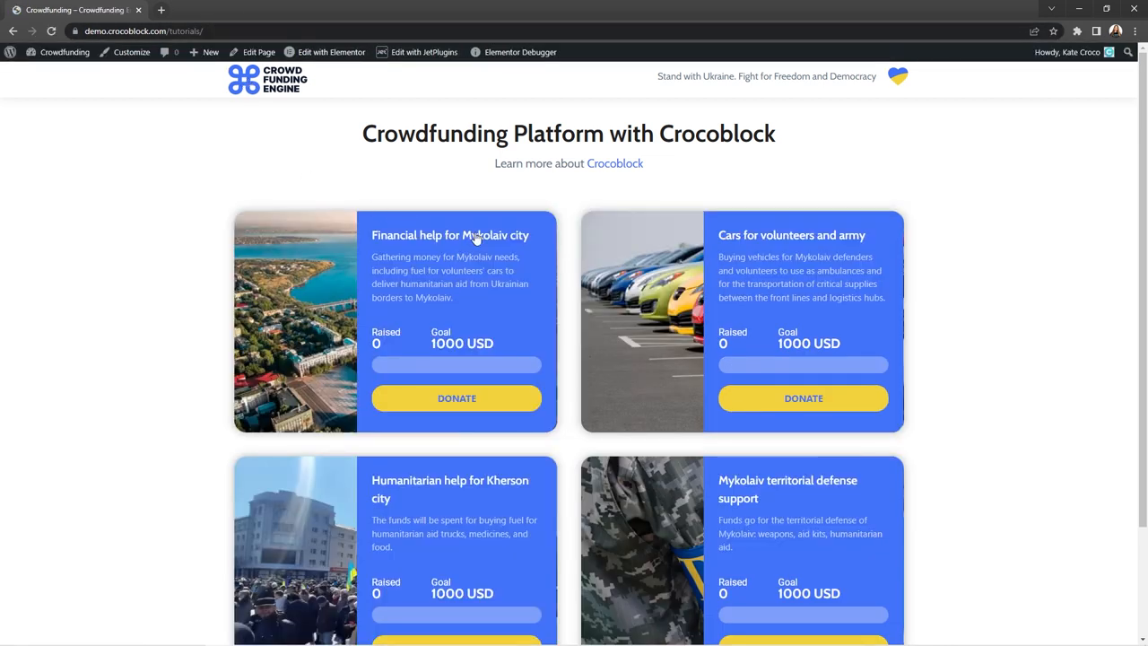
click(449, 234)
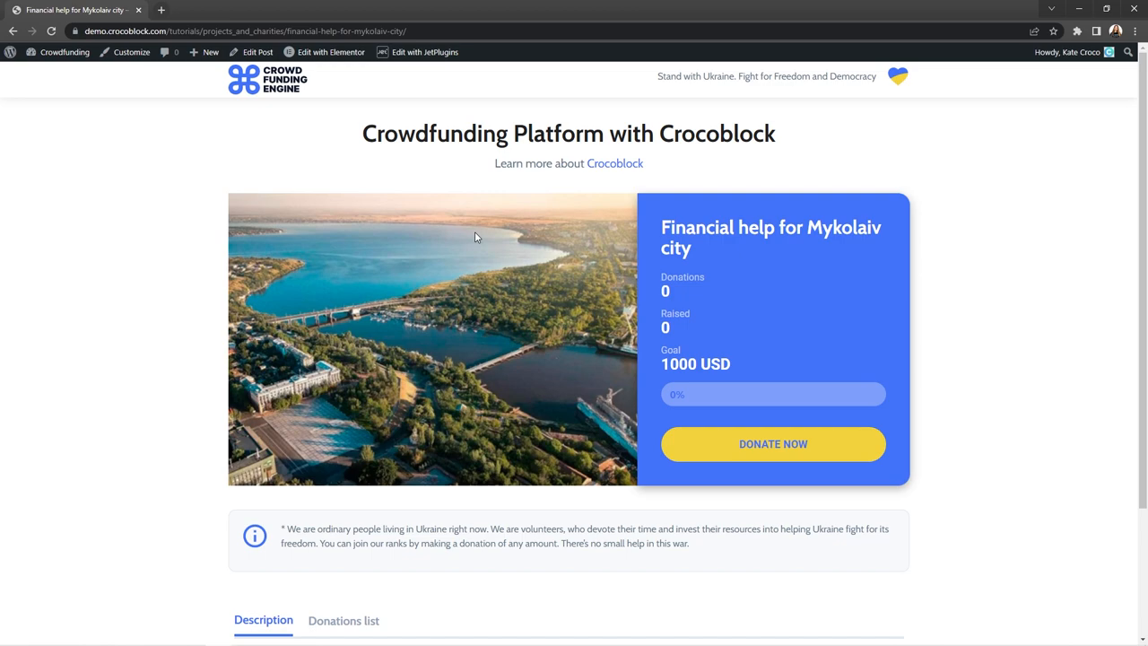